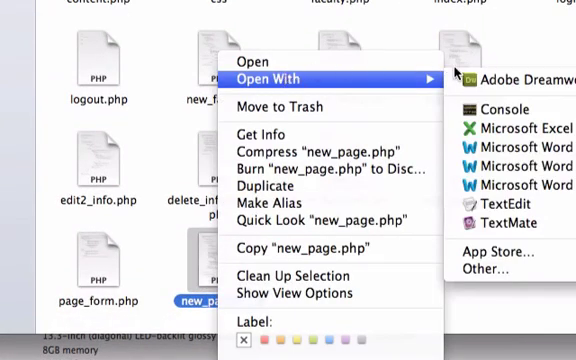
Open new_page.php from Finder with TextMate
left_click(524, 77)
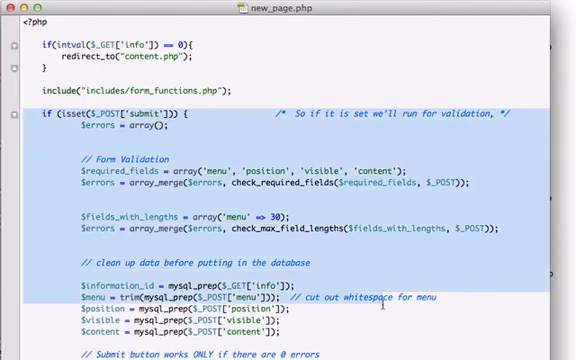
Copy new_page.php's if (isset($_POST['submit'])) validation block to the clipboard
scroll("down", 3)
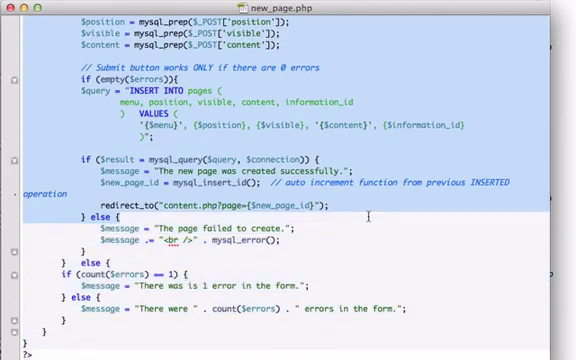
scroll("down", 3)
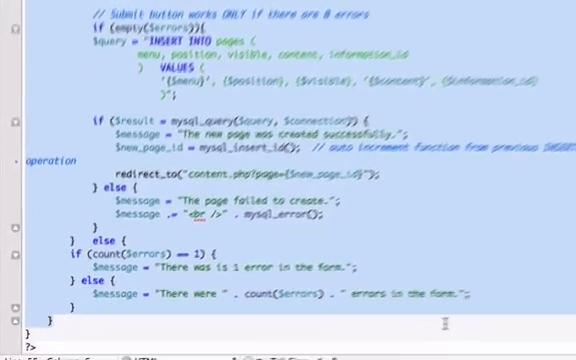
scroll("down", 3)
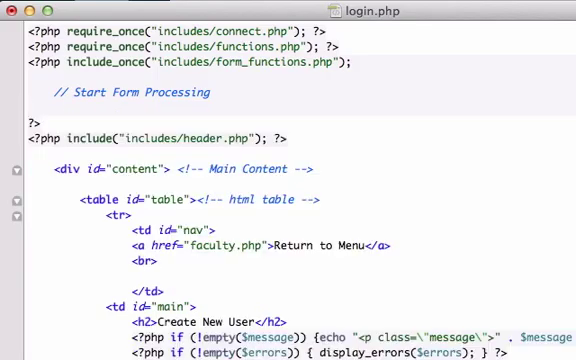
Paste the copied block under // Start Form Processing in login.php
scroll("down", 3)
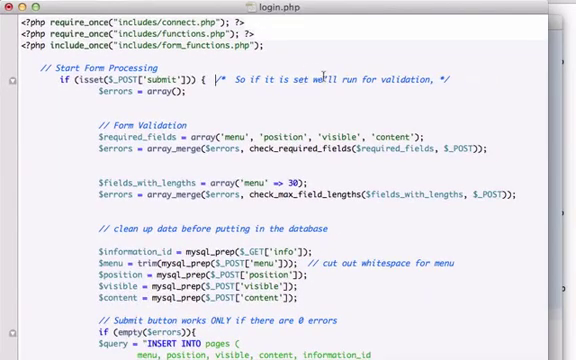
scroll("down", 3)
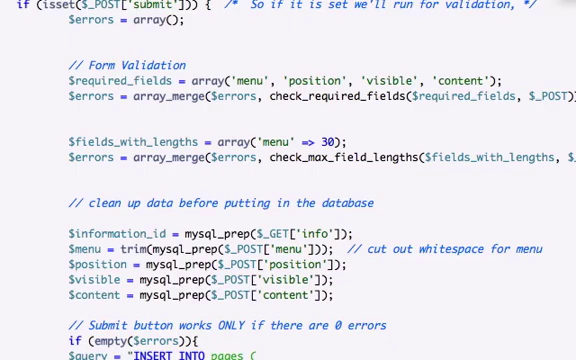
mouse_move(283, 68)
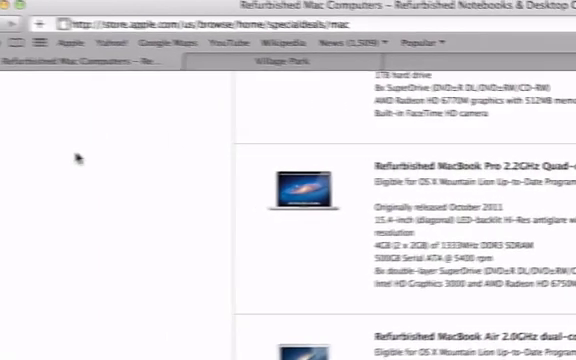
Enter localhost in Safari's address bar
type("lc")
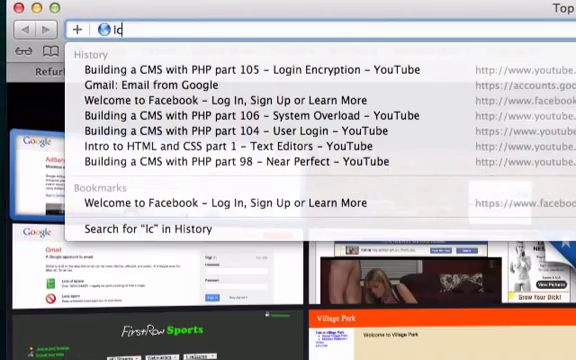
type("localhost")
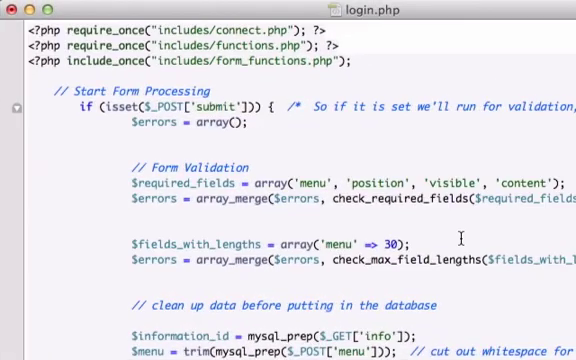
Replace the $required_fields entries with 'username' and 'password'
scroll("down", 3)
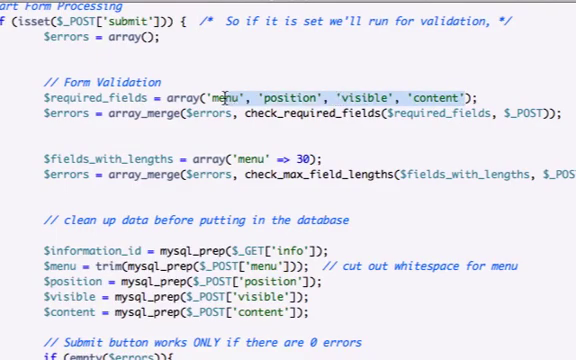
key("Delete")
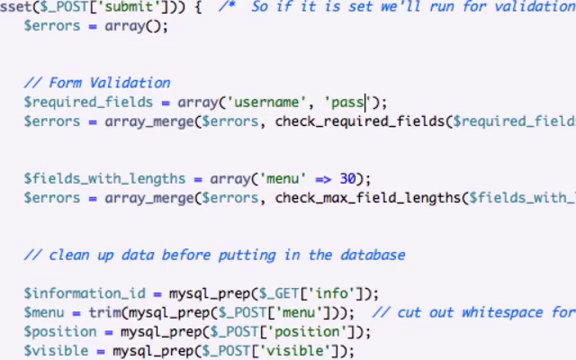
type("wor")
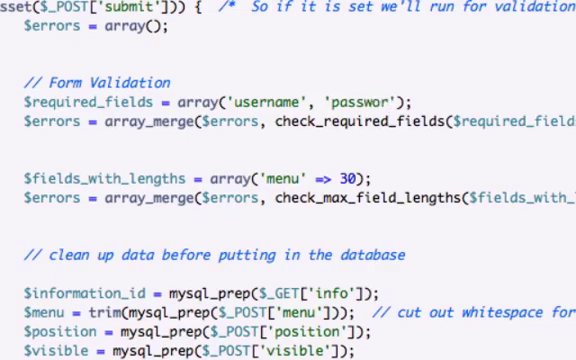
type("d")
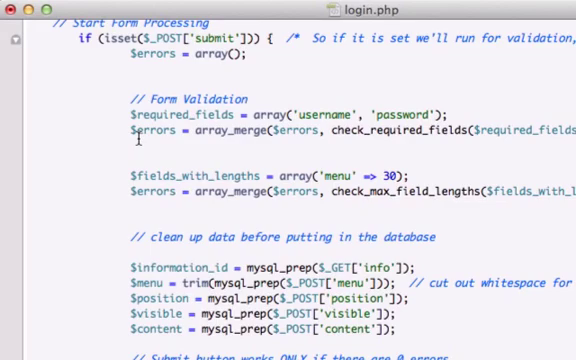
mouse_move(322, 140)
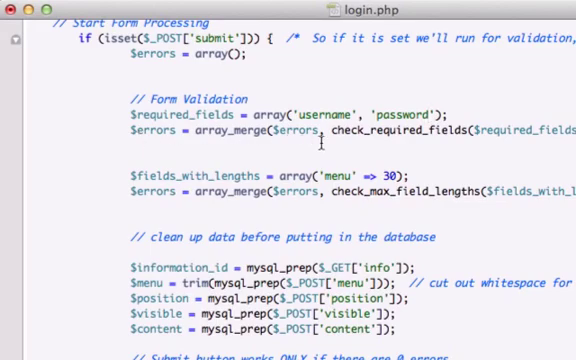
mouse_move(289, 160)
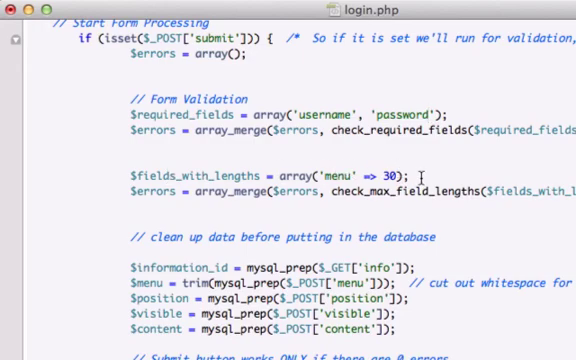
scroll("down", 3)
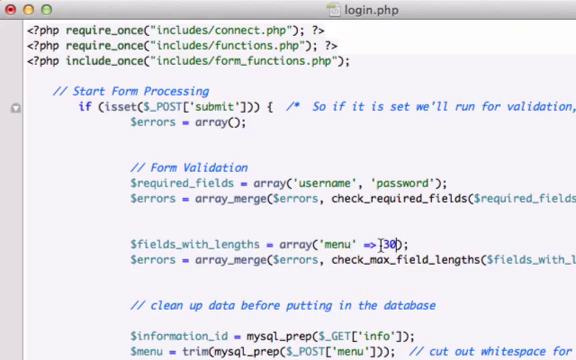
Set $fields_with_lengths to 'username' => 30 and 'password' => 30
scroll("down", 3)
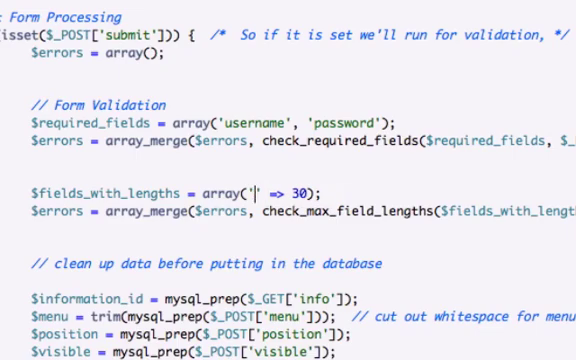
type("username")
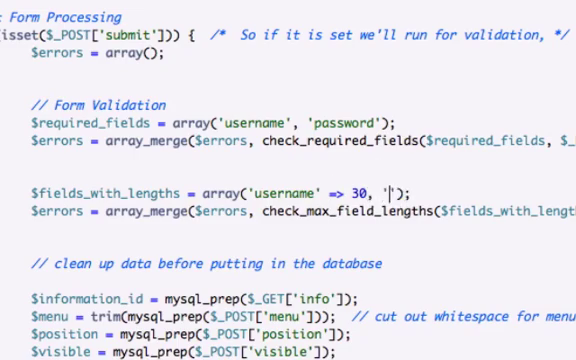
type("password'")
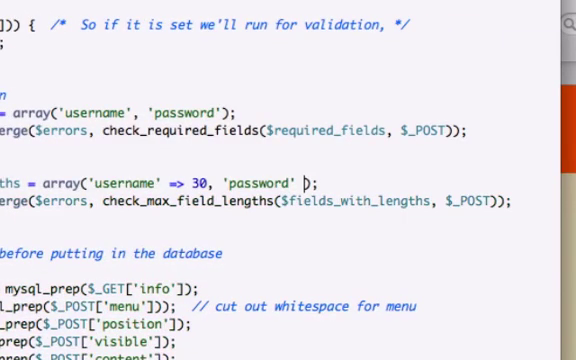
type("=")
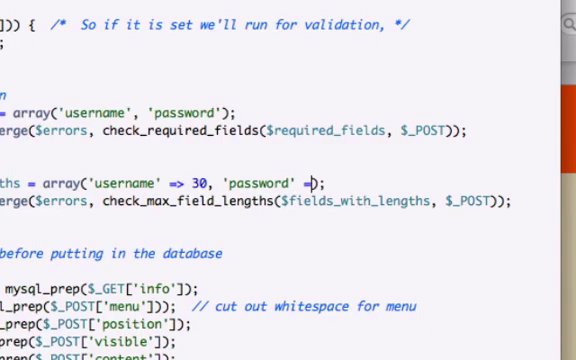
type(">")
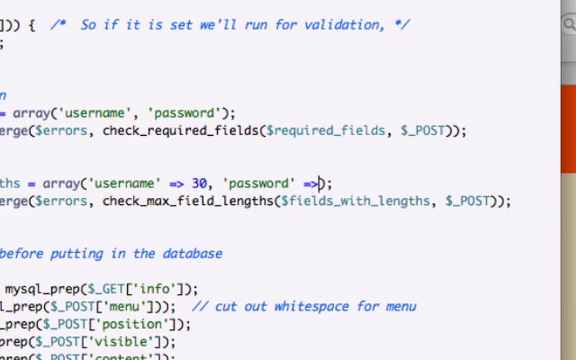
type("30")
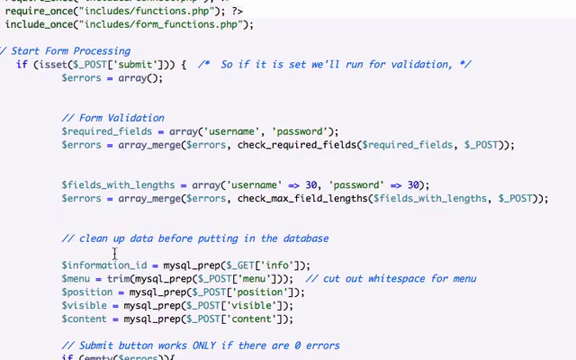
Delete the old mysql_prep lines and start a $username = trim() line
scroll("down", 3)
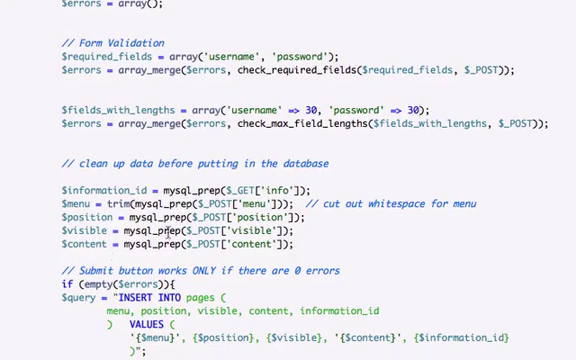
scroll("down", 3)
type("$use")
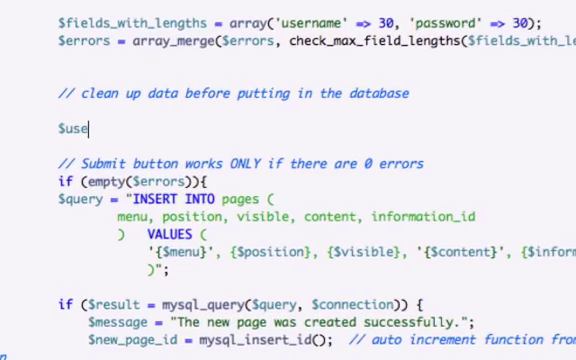
type("r")
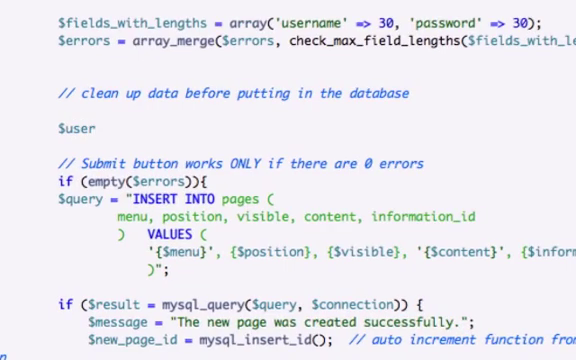
type("name")
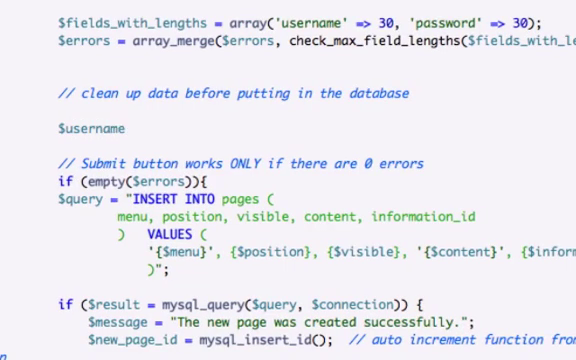
type("= trim")
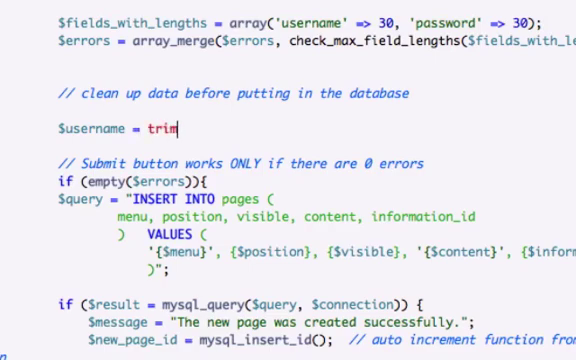
type("()")
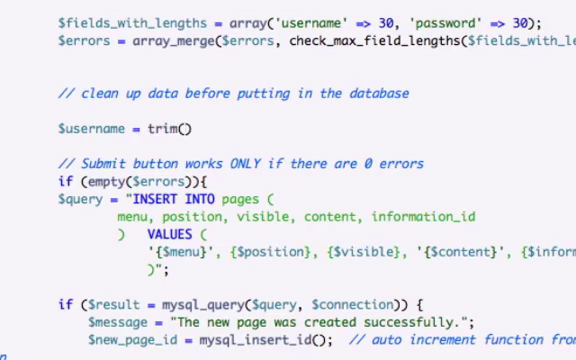
Complete the line as trim(mysql_prep($_POST['username']))
type("mysql")
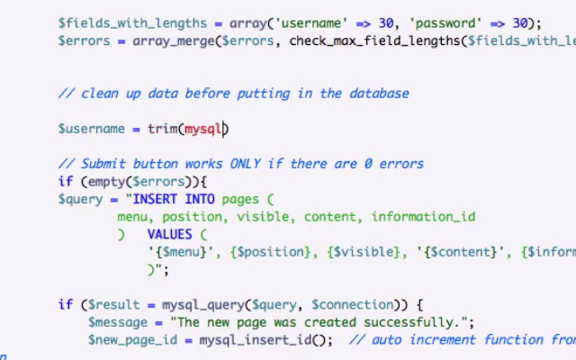
type("_prep(")
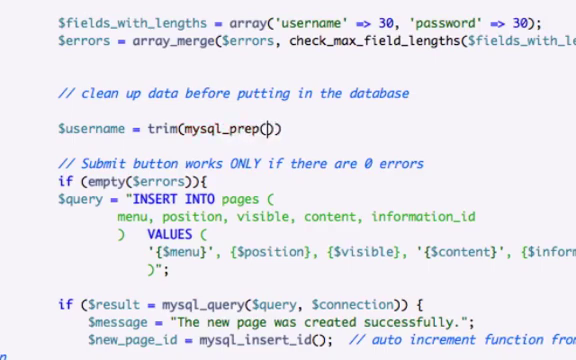
mouse_move(490, 44)
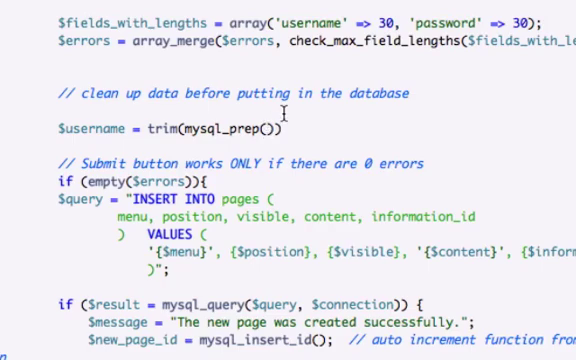
type("$_")
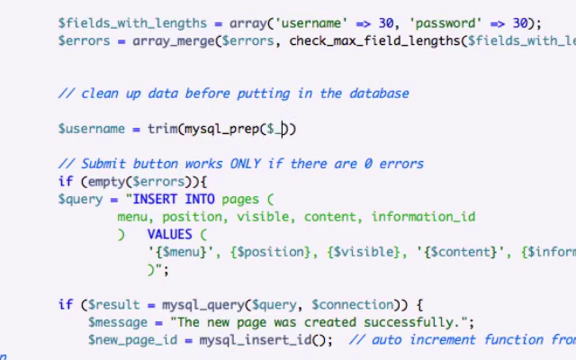
type("P")
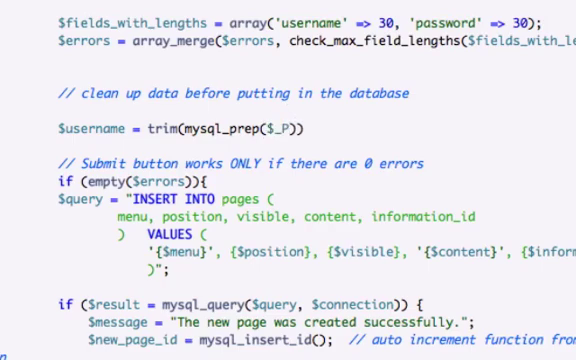
type("OST['")
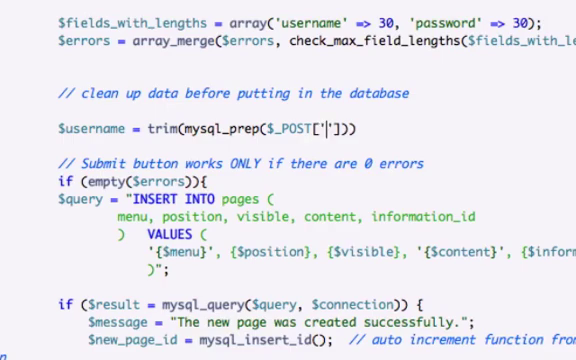
type("username")
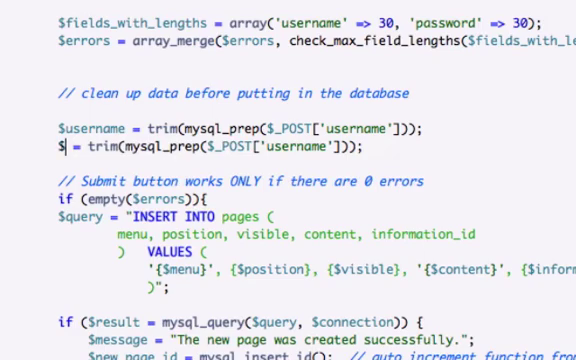
Change the duplicated line to $password = trim(mysql_prep($_POST['password']))
type("password")
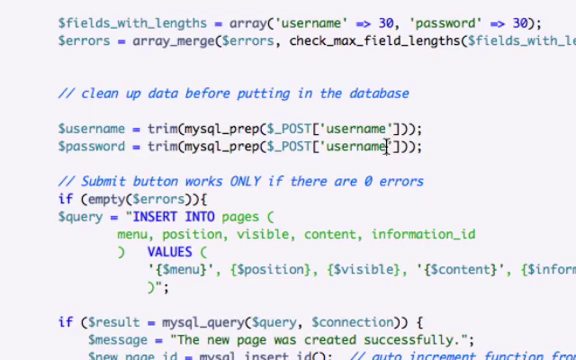
type("pas")
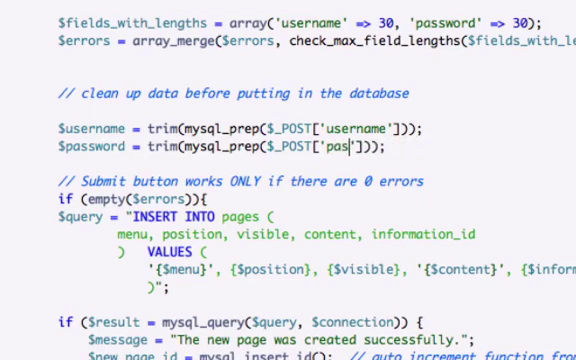
type("sword")
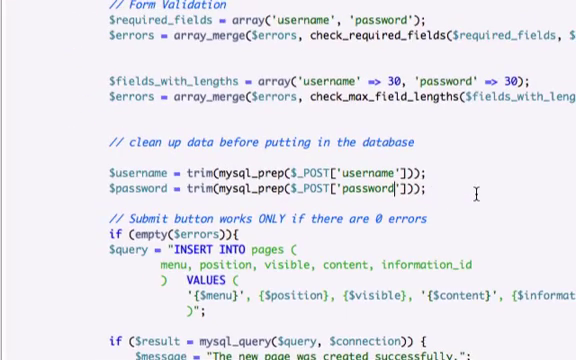
mouse_move(476, 193)
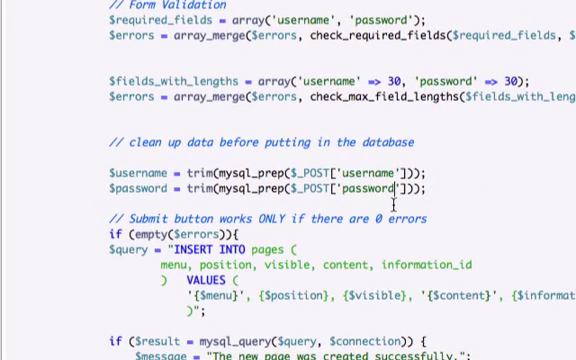